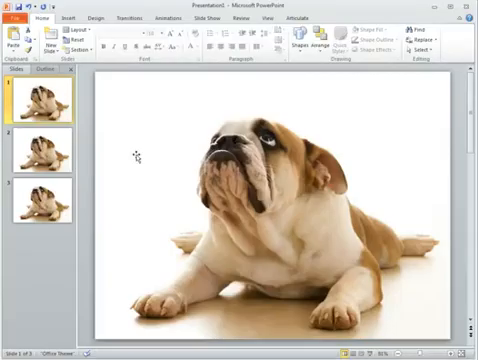
{"action": "mouse_move", "coordinate": [124, 200]}
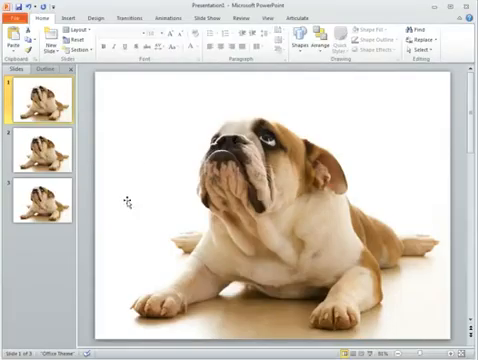
{"action": "mouse_move", "coordinate": [210, 136]}
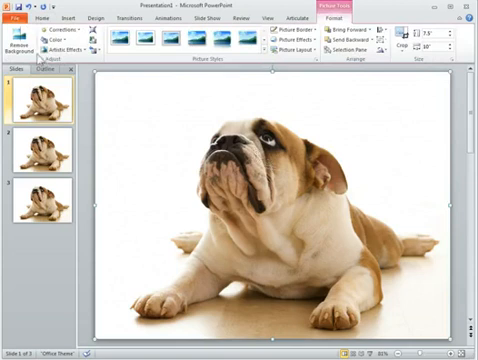
{"action": "mouse_move", "coordinate": [22, 40]}
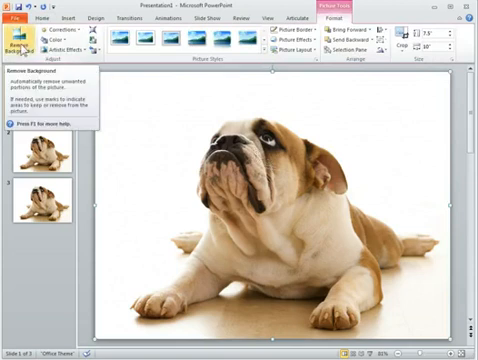
Start Remove Background on the bulldog photo so the backdrop is marked for deletion
{"action": "left_click", "coordinate": [22, 44]}
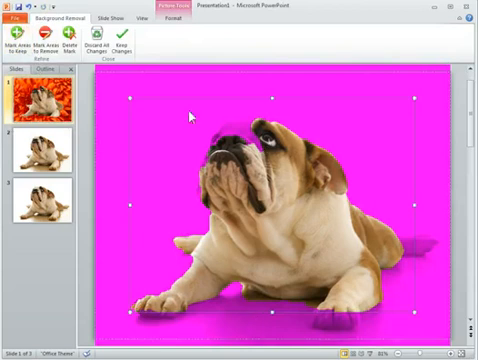
{"action": "mouse_move", "coordinate": [224, 350]}
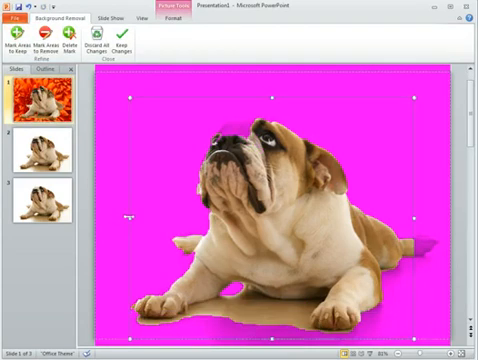
{"action": "mouse_move", "coordinate": [90, 218]}
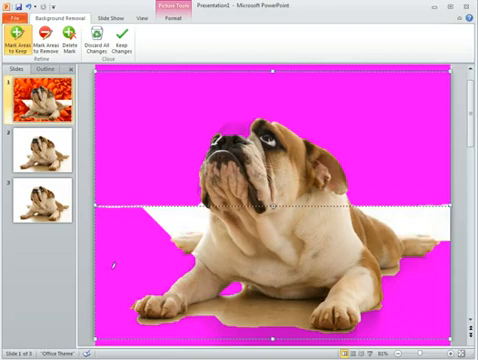
{"action": "mouse_move", "coordinate": [120, 268]}
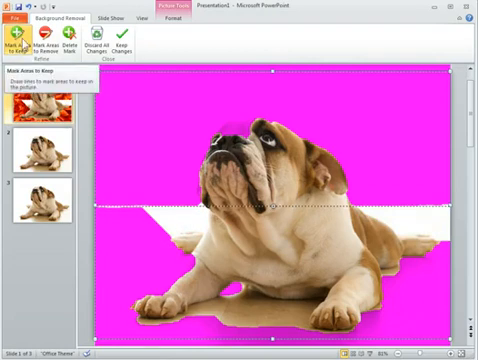
{"action": "mouse_move", "coordinate": [42, 42]}
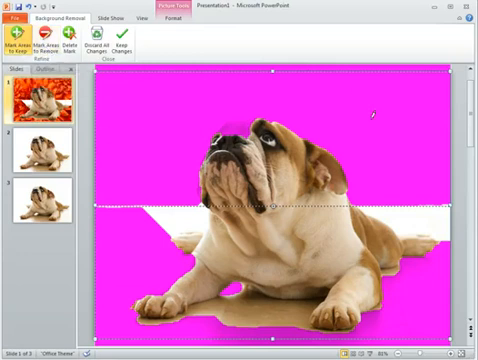
{"action": "mouse_move", "coordinate": [124, 220]}
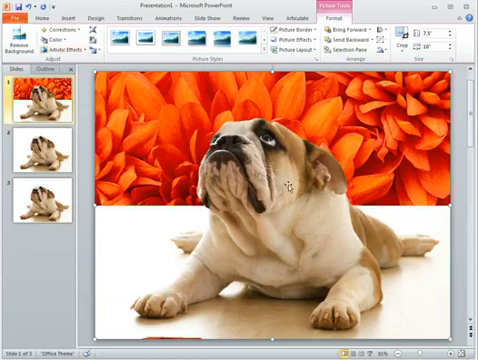
{"action": "mouse_move", "coordinate": [288, 184]}
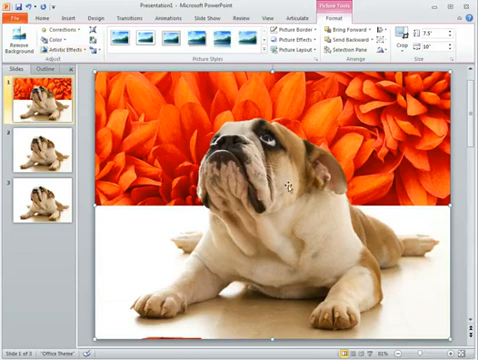